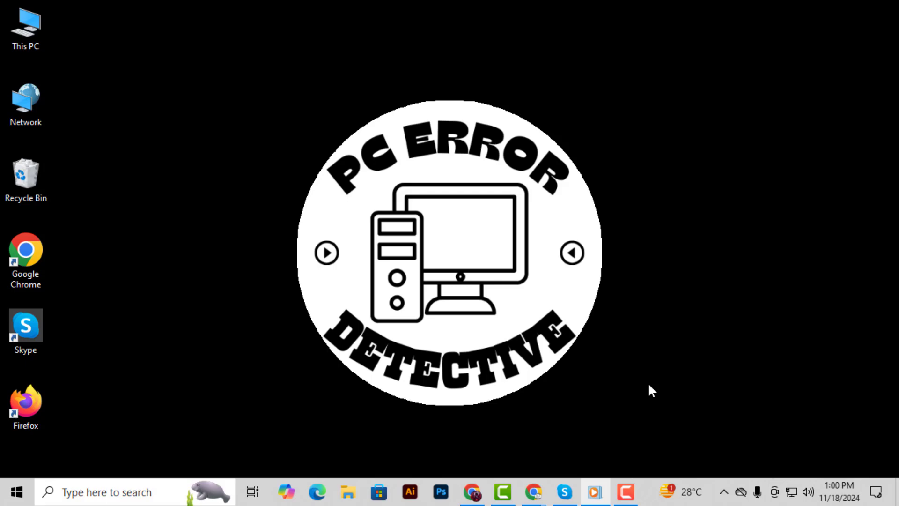
pyautogui.moveTo(648, 405)
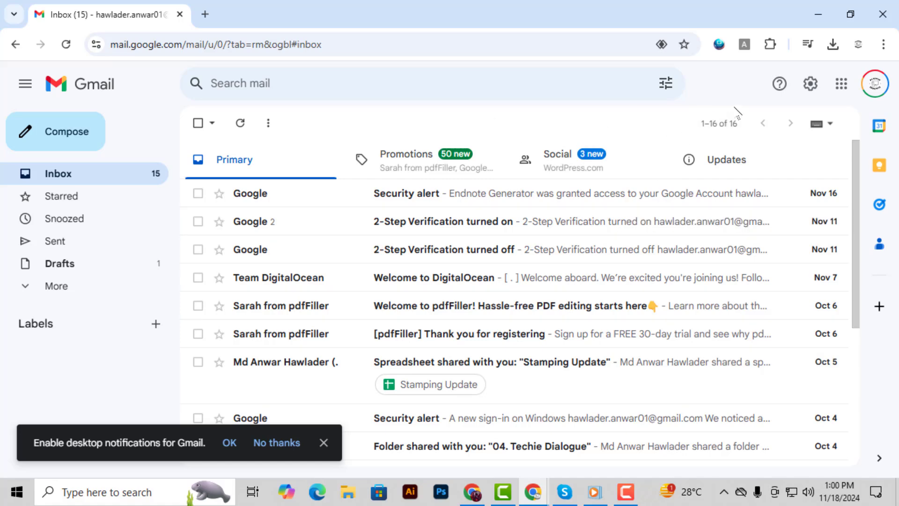
pyautogui.moveTo(809, 83)
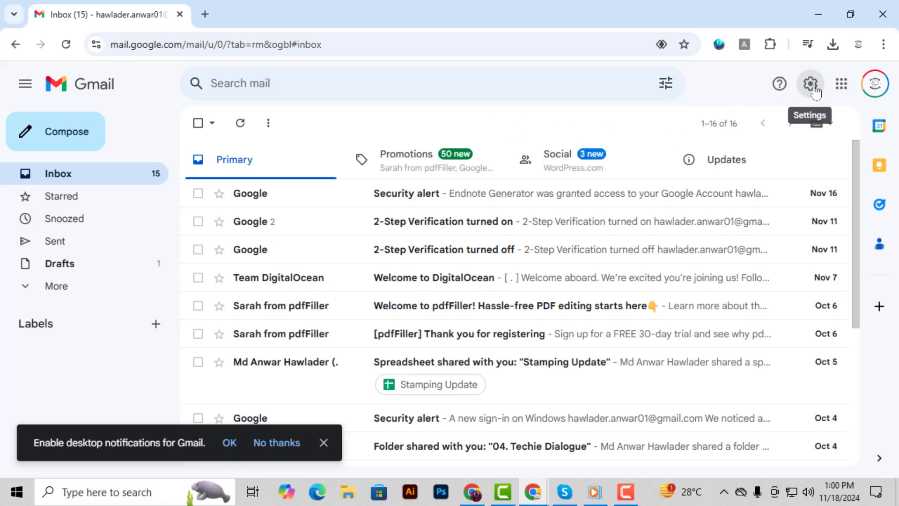
# Show the quick settings panel from the gear icon beside the inbox.
pyautogui.click(810, 84)
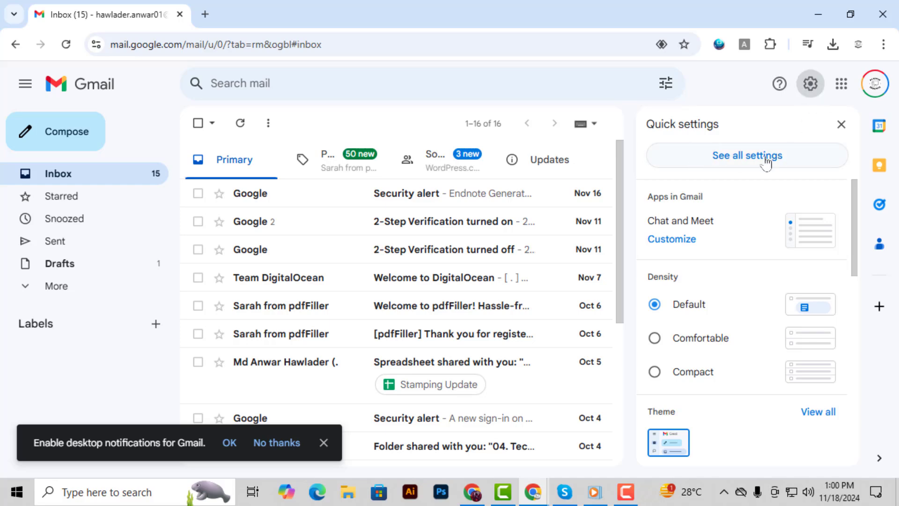
pyautogui.moveTo(742, 164)
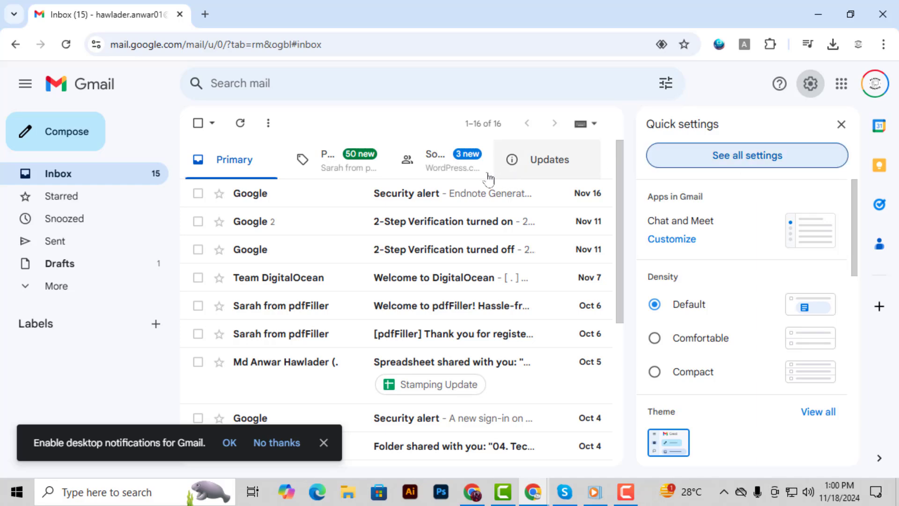
# In General settings, set Default country code to United States instead of United Kingdom.
pyautogui.click(745, 154)
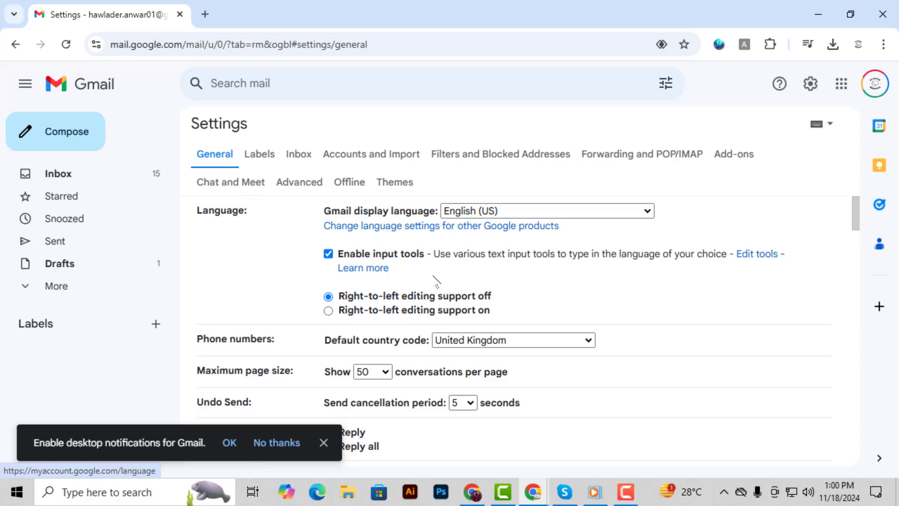
pyautogui.moveTo(211, 342)
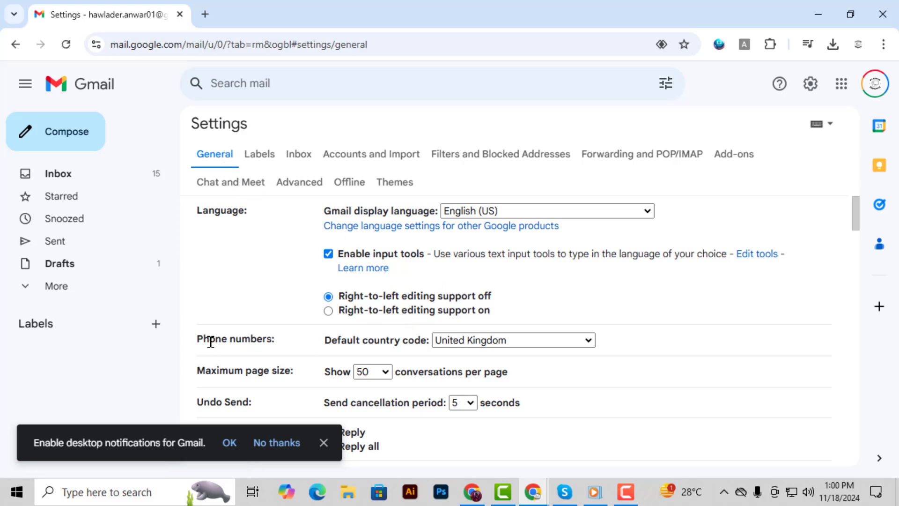
pyautogui.moveTo(401, 336)
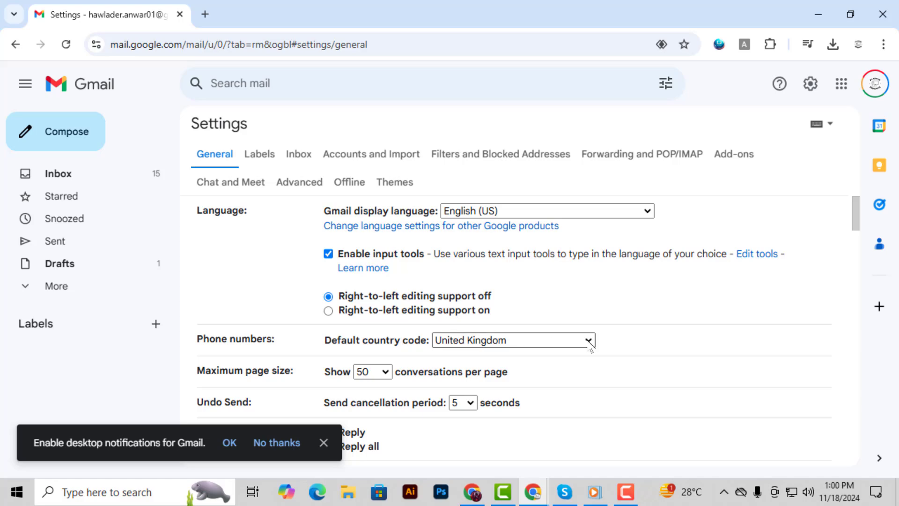
pyautogui.click(587, 340)
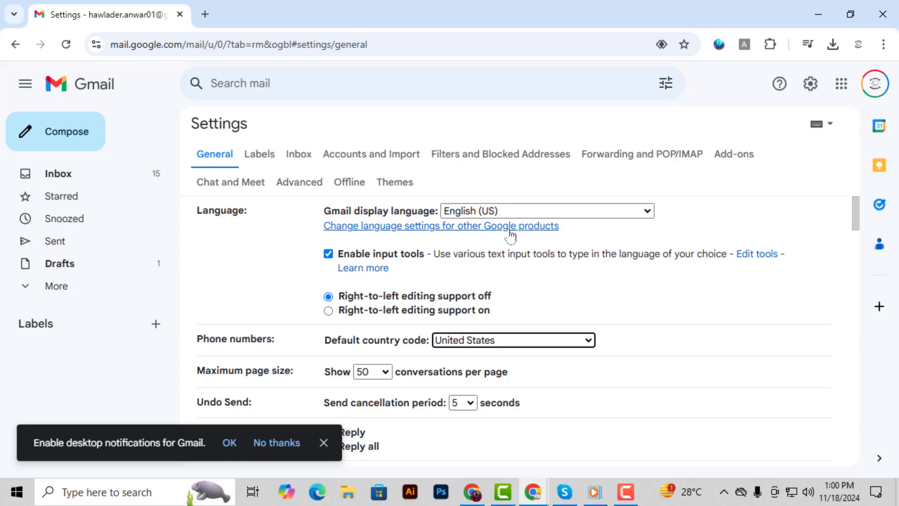
pyautogui.scroll(-3)
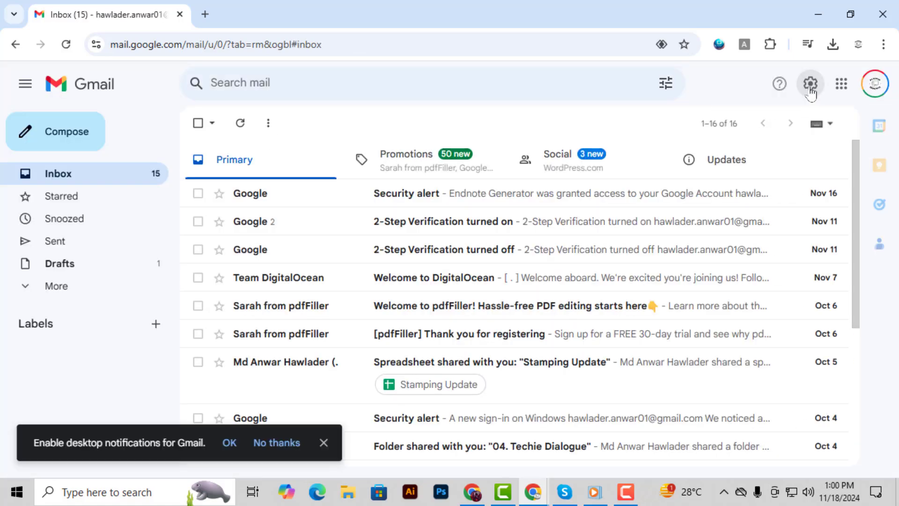
# Return to General settings to confirm Default country code reads United States.
pyautogui.click(809, 83)
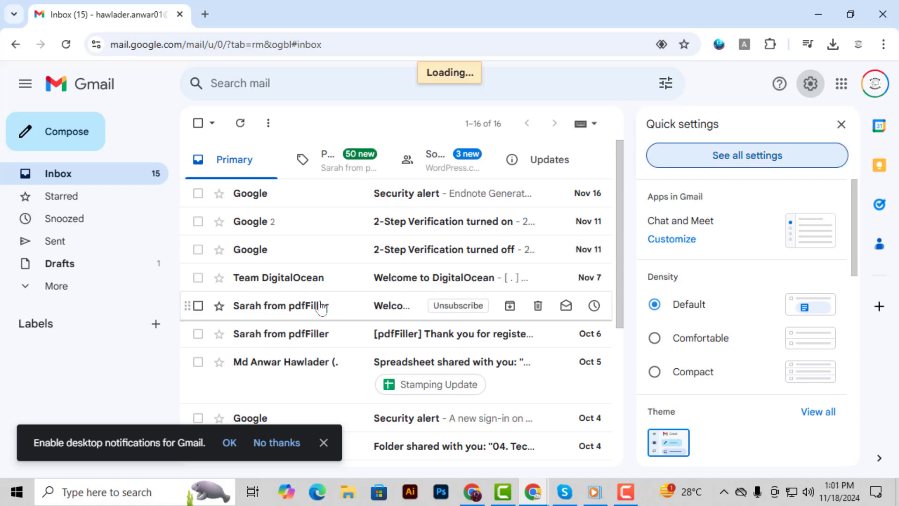
pyautogui.click(746, 155)
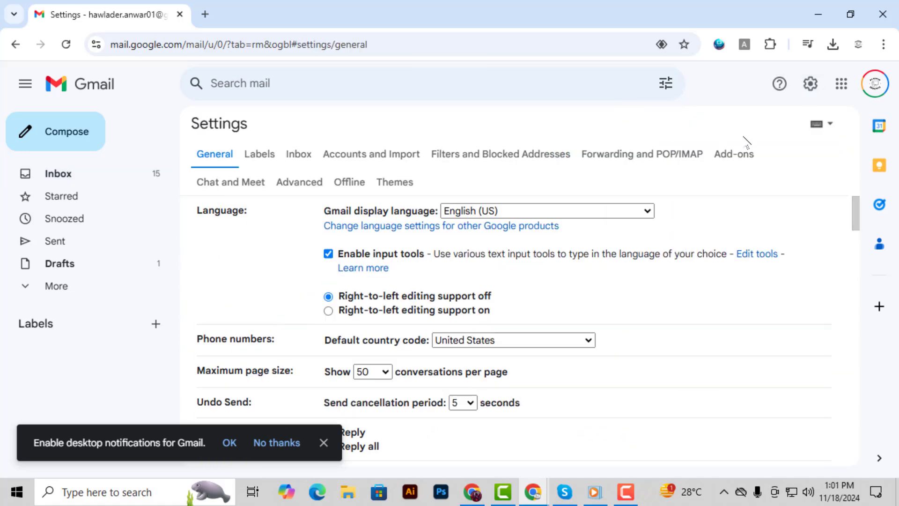